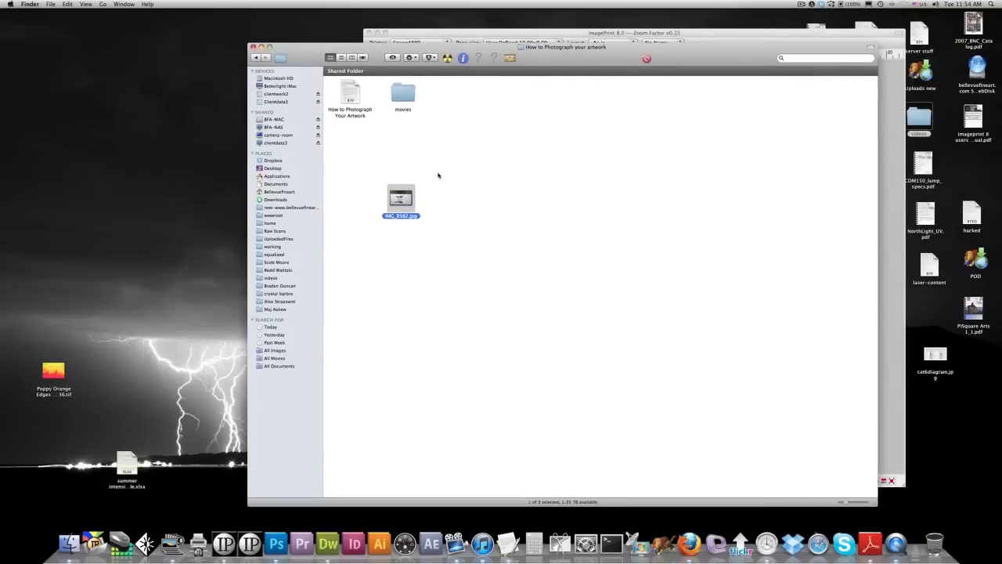
Step: Move the shared folder window aside and open IMG_8582.jpg in Photoshop
{"action": "left_click_drag", "start_coordinate": [400, 196], "coordinate": [454, 175]}
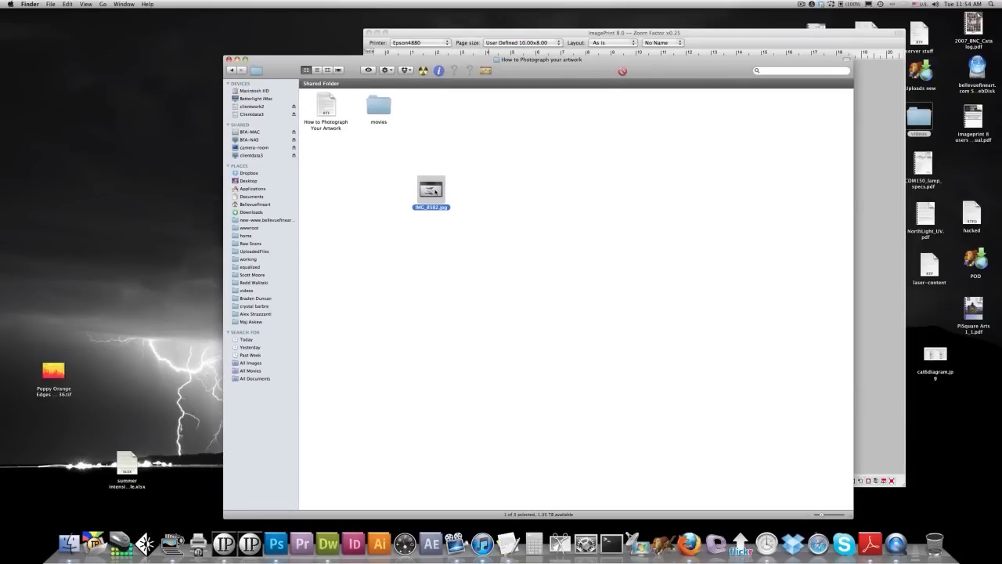
{"action": "double_click", "coordinate": [431, 190]}
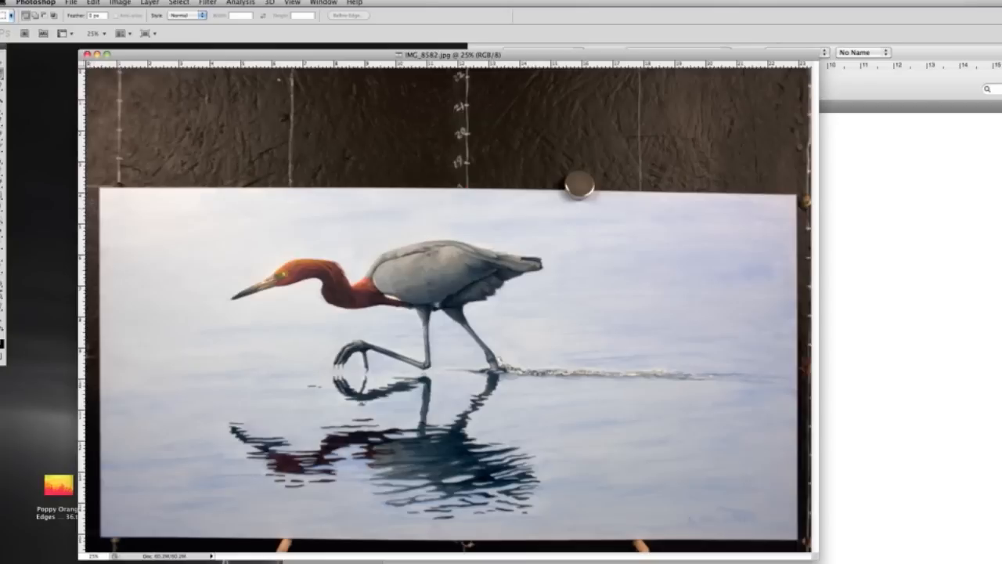
{"action": "mouse_move", "coordinate": [557, 242]}
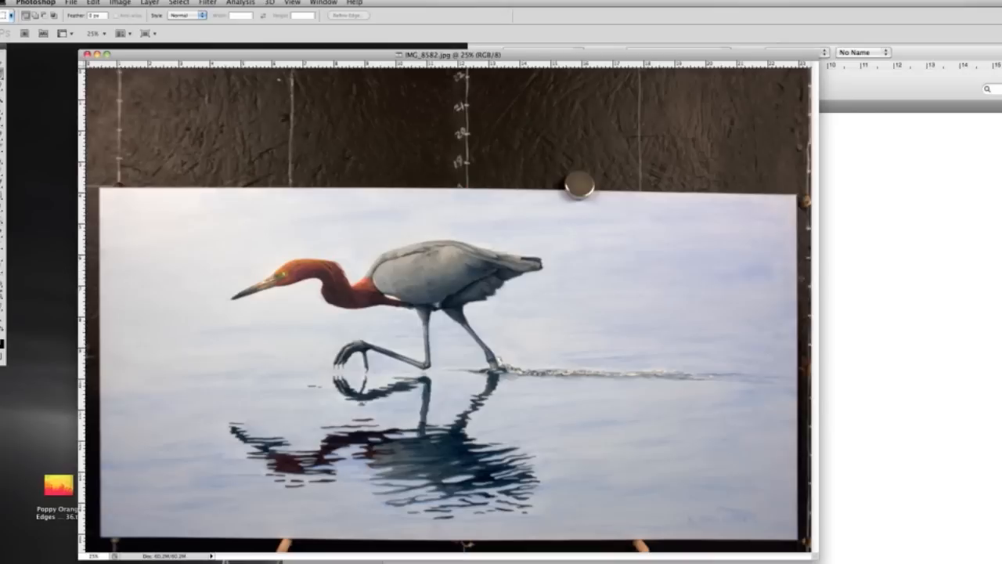
{"action": "mouse_move", "coordinate": [828, 275]}
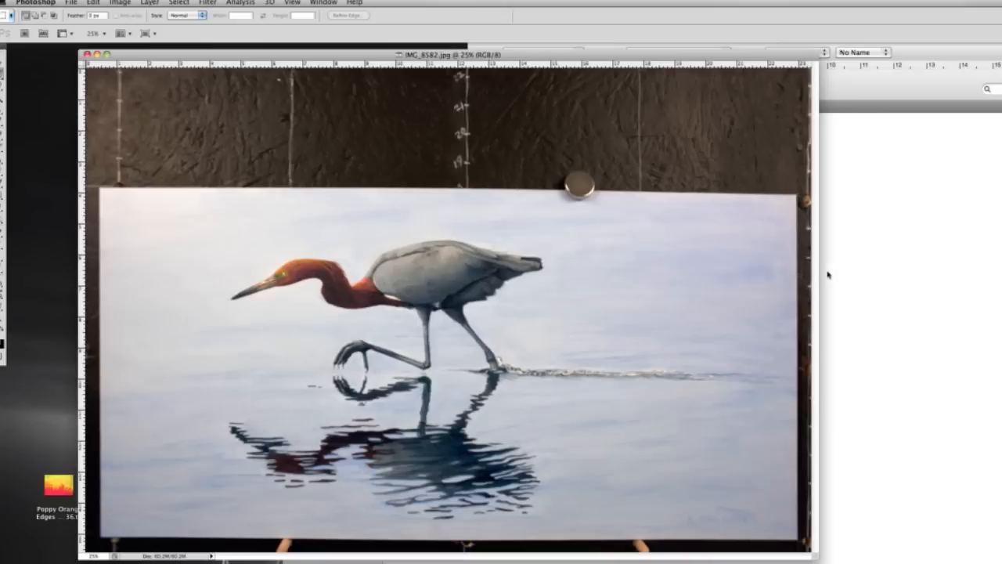
{"action": "mouse_move", "coordinate": [829, 274]}
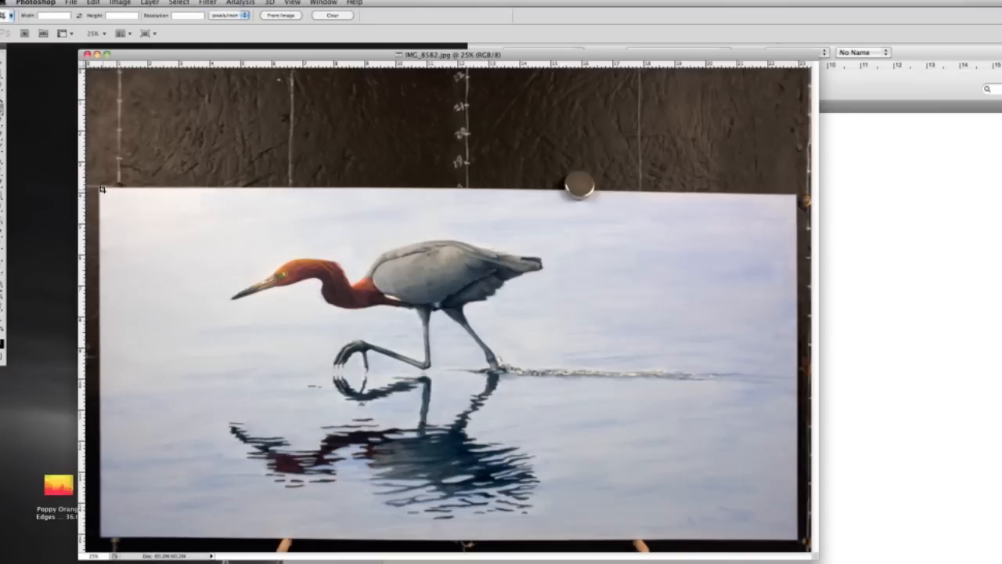
{"action": "left_click_drag", "start_coordinate": [102, 190], "coordinate": [795, 538]}
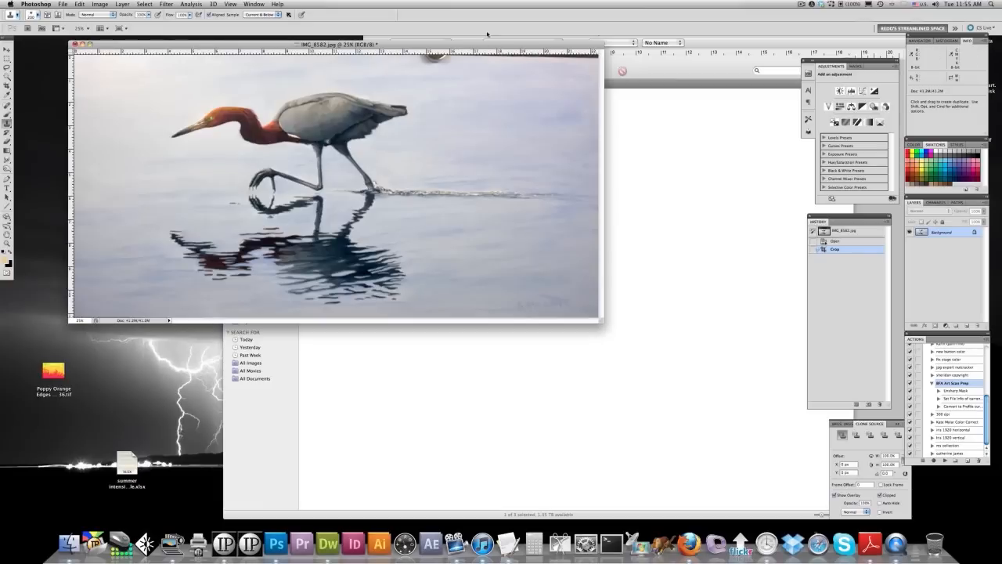
{"action": "mouse_move", "coordinate": [475, 46]}
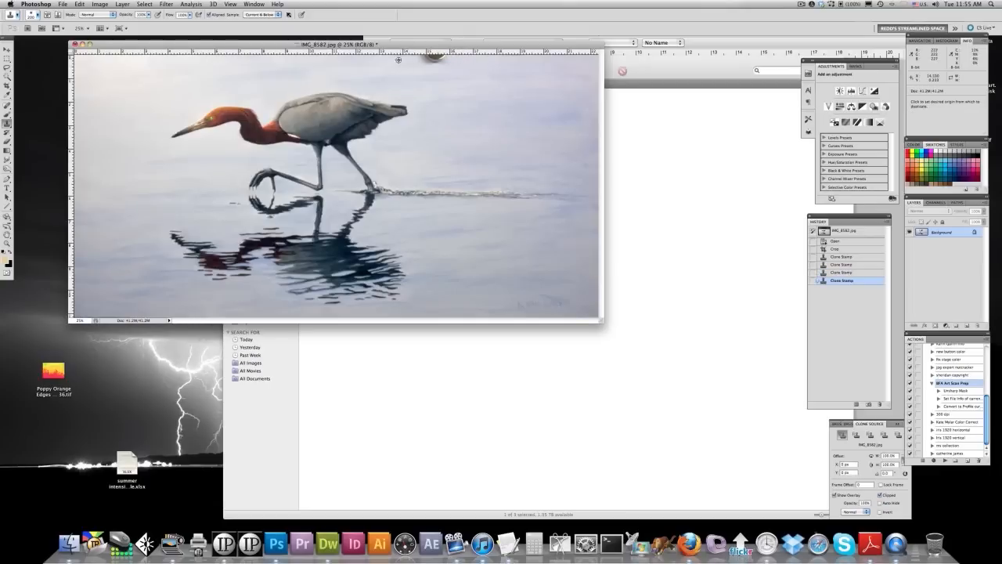
Step: Clone nearby sky over the magnet until the top edge looks continuous
{"action": "left_click", "coordinate": [568, 264]}
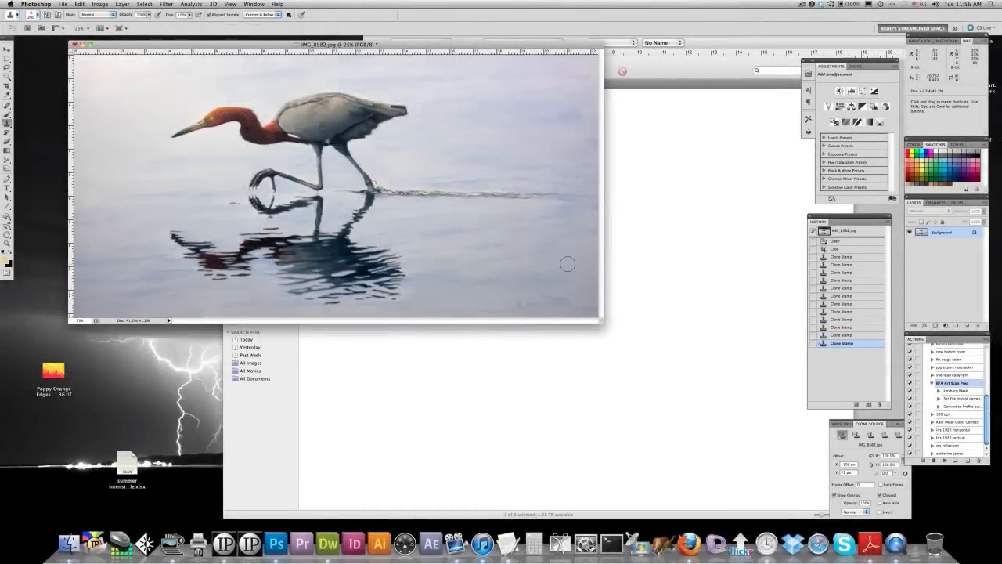
{"action": "mouse_move", "coordinate": [553, 195]}
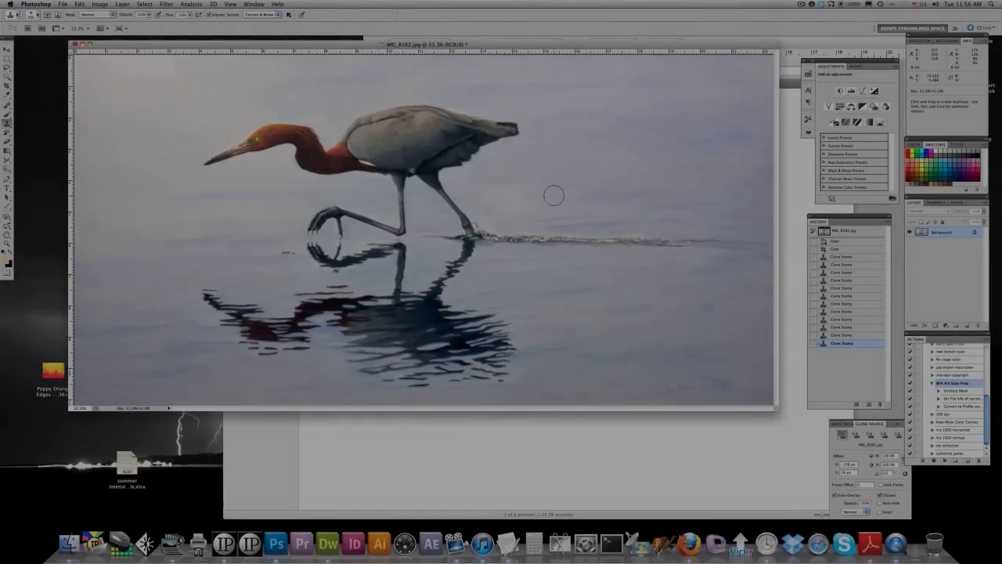
{"action": "left_click", "coordinate": [99, 4]}
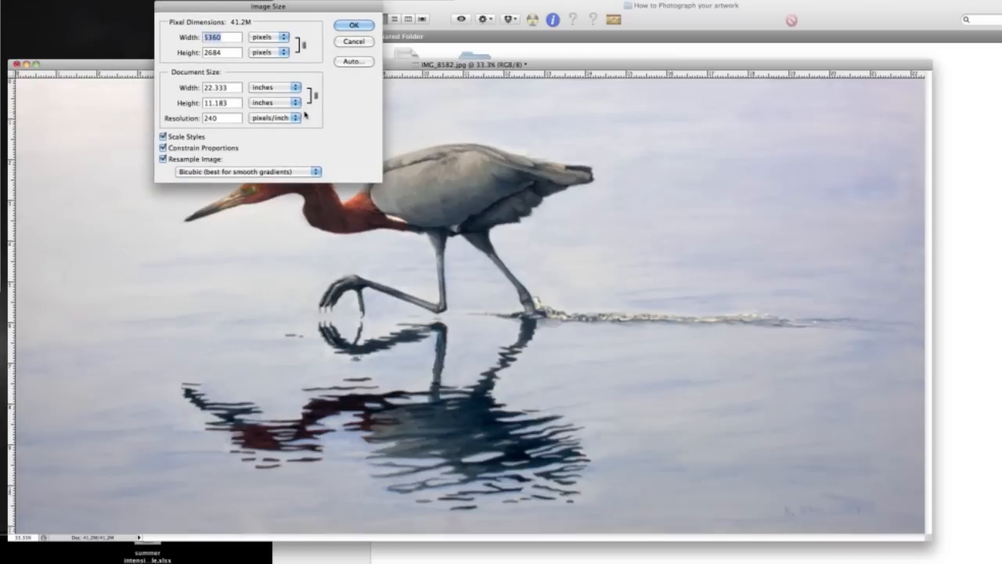
{"action": "mouse_move", "coordinate": [356, 501]}
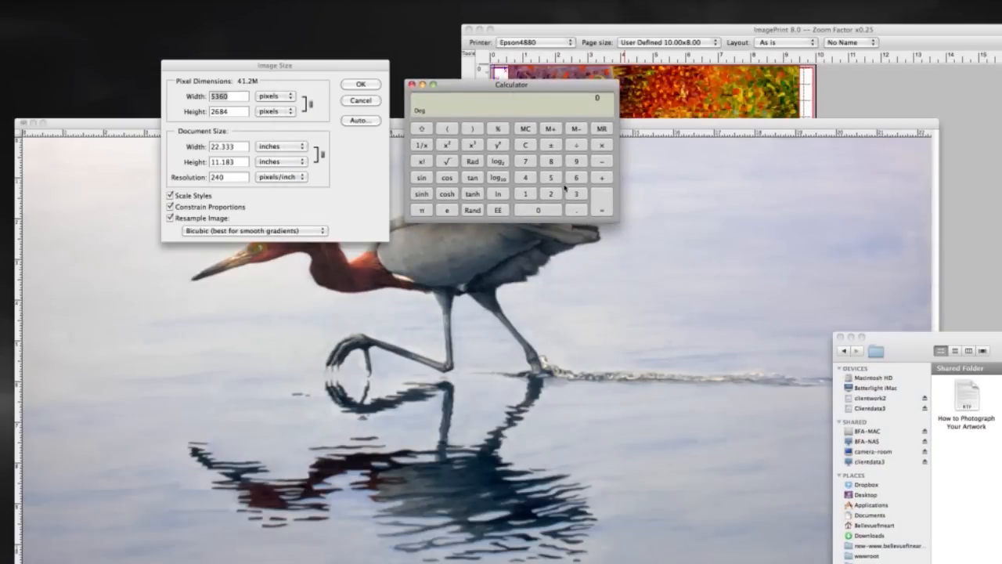
Step: Enter the pixel width 5630 and divide it by 300 for the print width in inches
{"action": "left_click", "coordinate": [538, 210]}
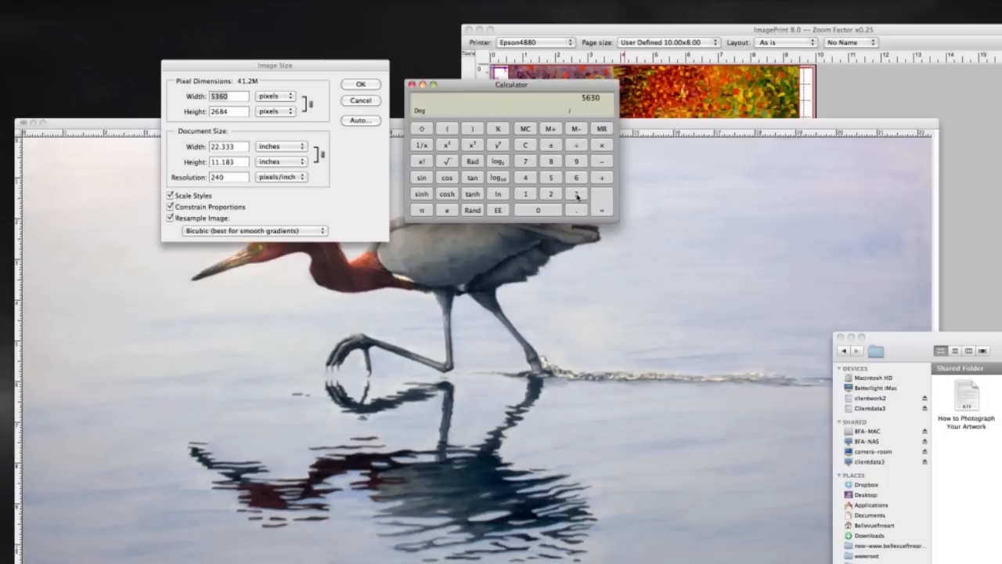
{"action": "left_click", "coordinate": [602, 209]}
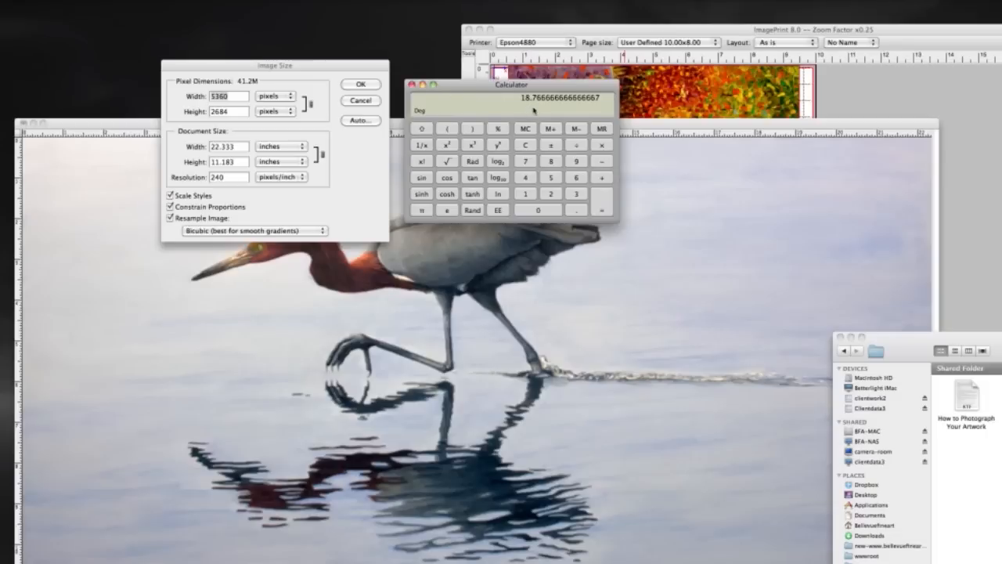
{"action": "mouse_move", "coordinate": [341, 368]}
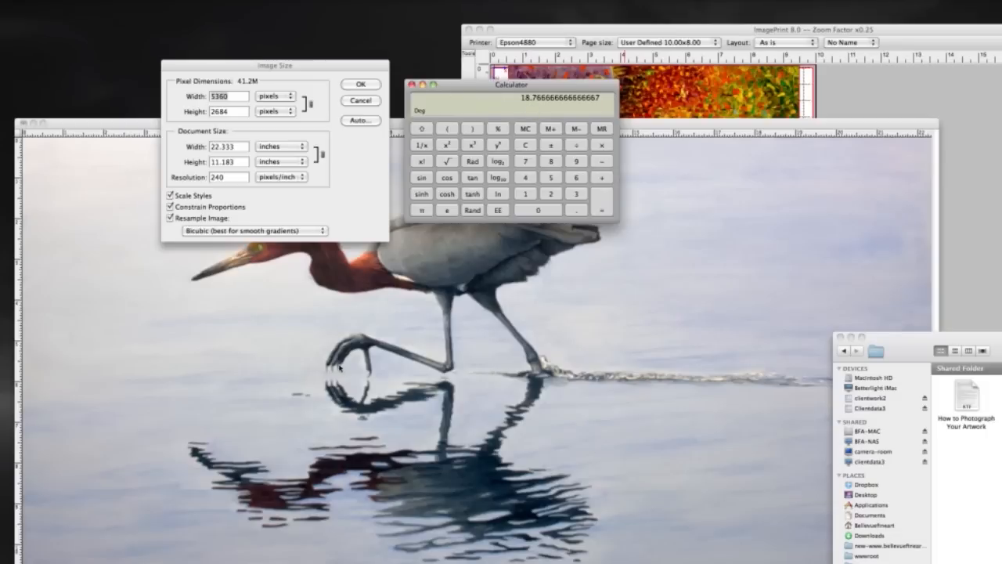
{"action": "mouse_move", "coordinate": [306, 393]}
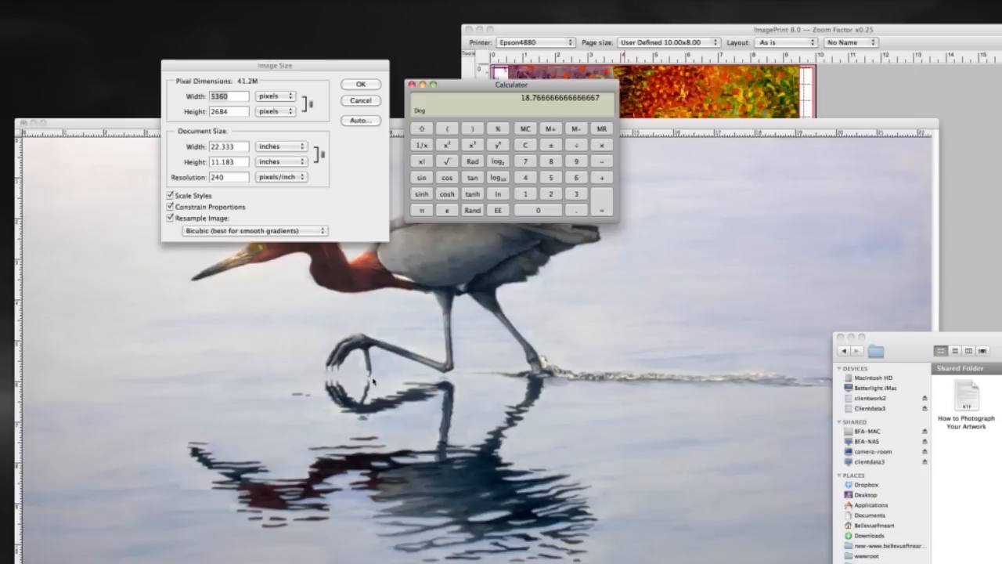
{"action": "mouse_move", "coordinate": [353, 235]}
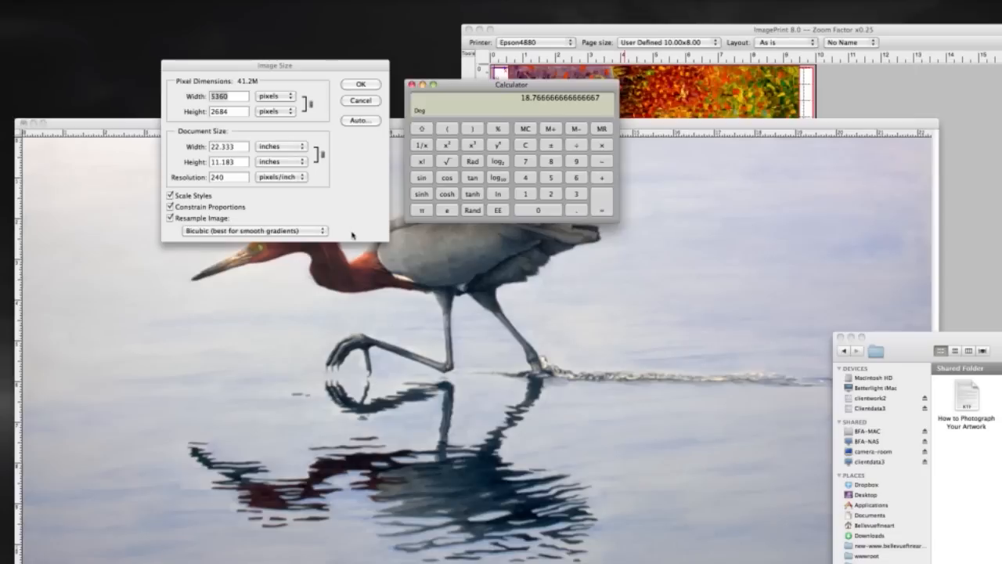
{"action": "mouse_move", "coordinate": [460, 84]}
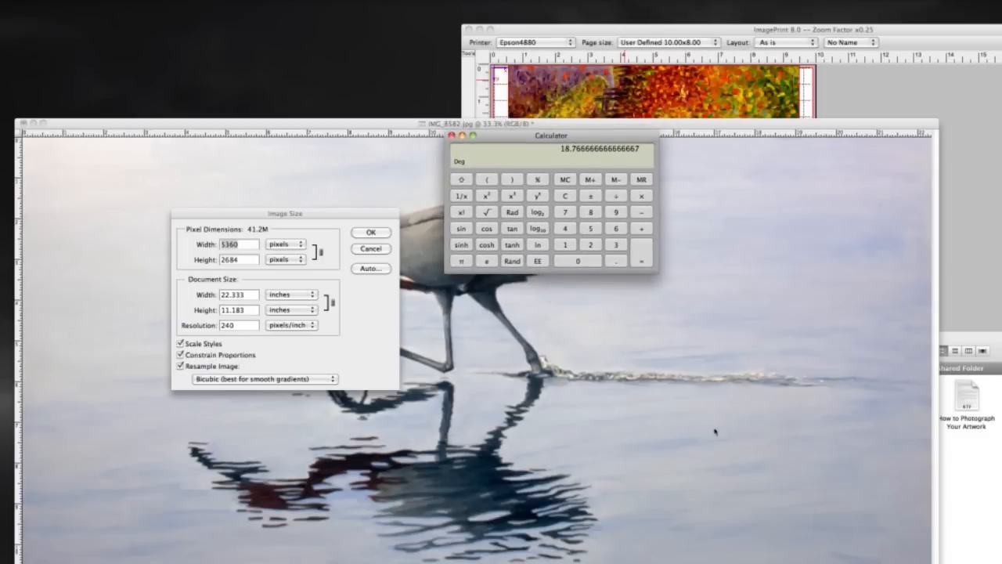
{"action": "mouse_move", "coordinate": [691, 252]}
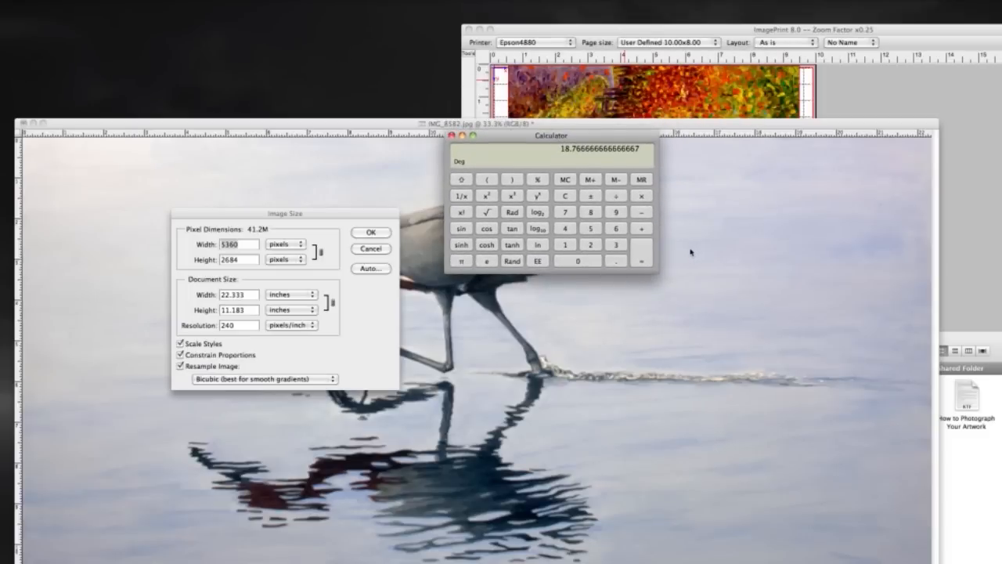